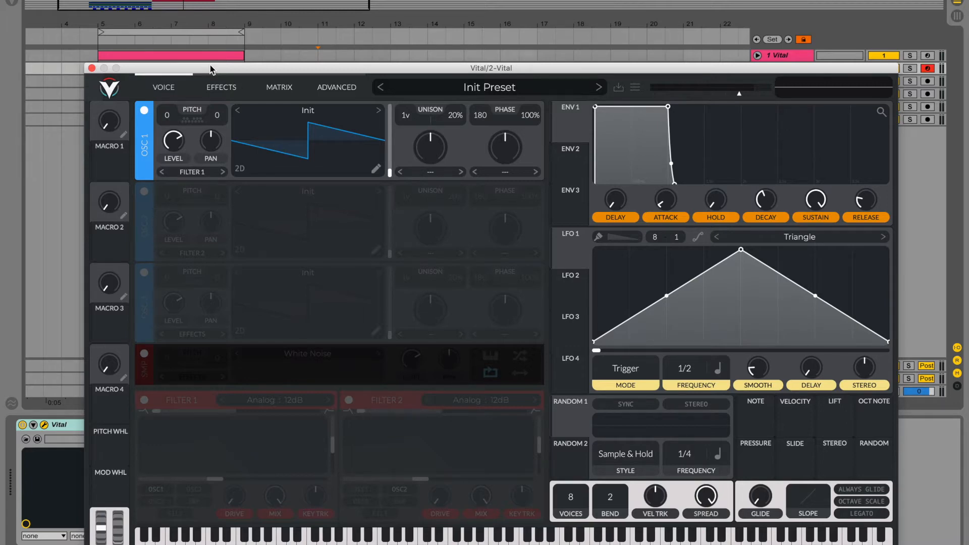
{"action": "mouse_move", "coordinate": [98, 57]}
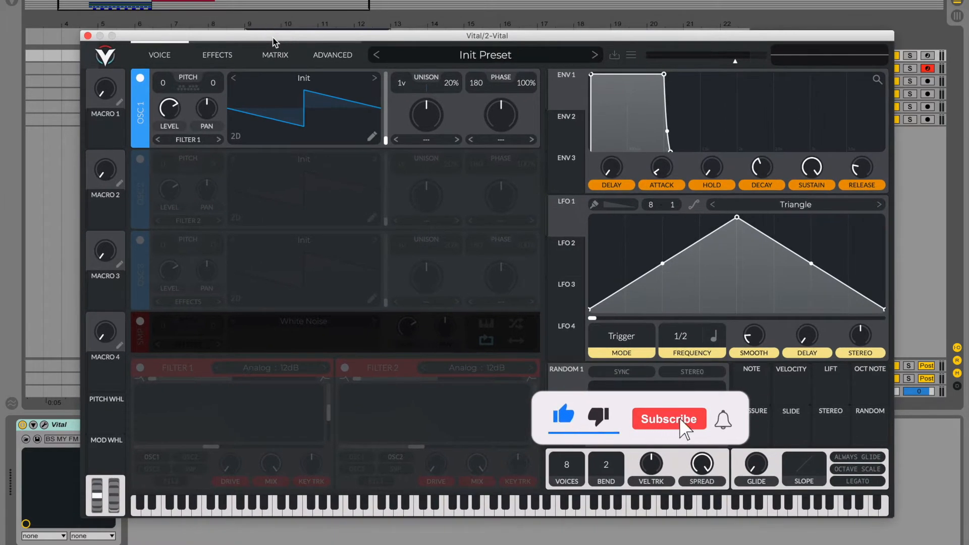
Load the Basic Shapes sine wavetable on OSC 1 and set its pitch to -12
{"action": "left_click", "coordinate": [668, 418]}
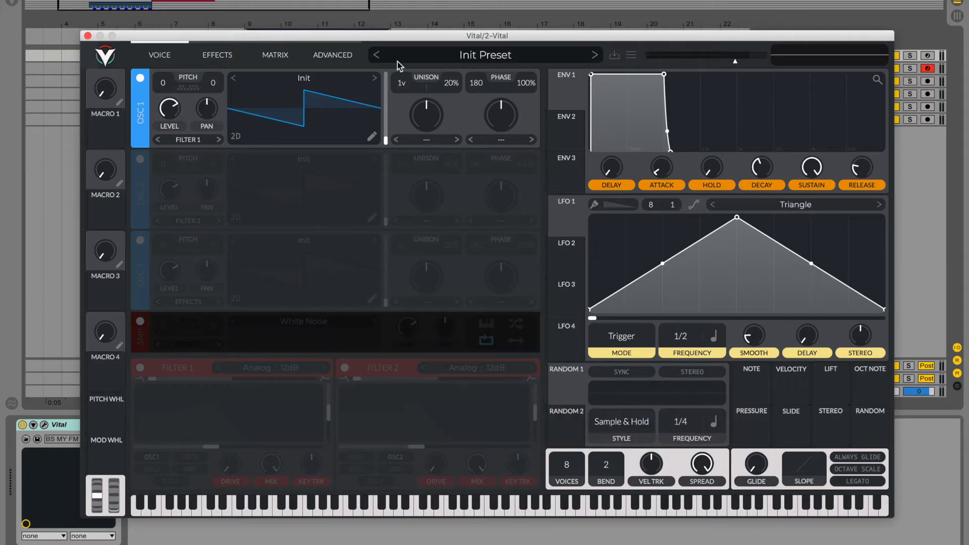
{"action": "mouse_move", "coordinate": [316, 91]}
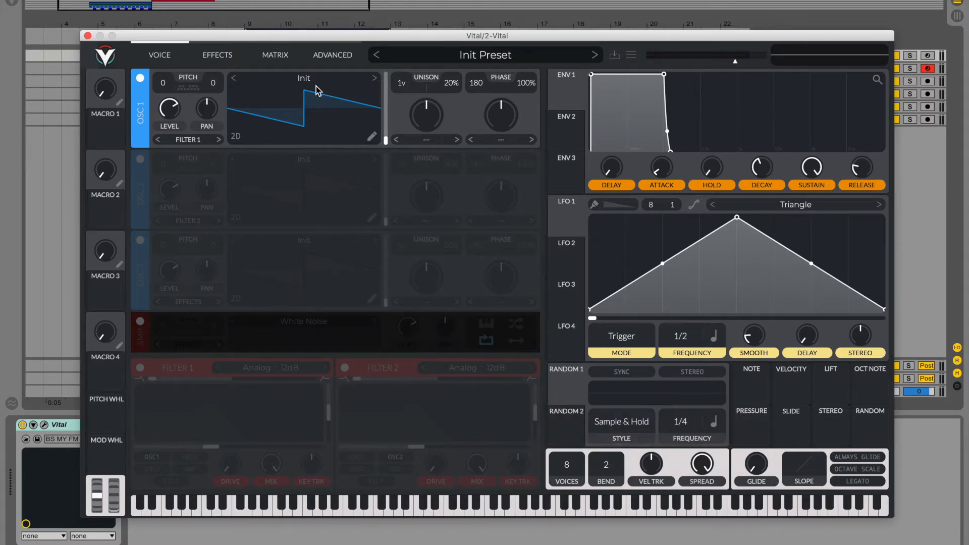
{"action": "mouse_move", "coordinate": [313, 84]}
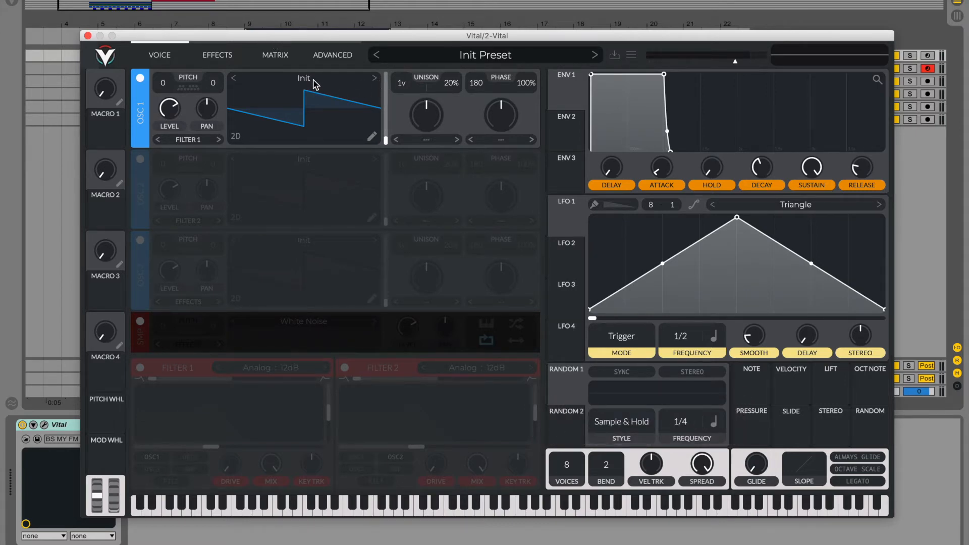
{"action": "left_click", "coordinate": [373, 78]}
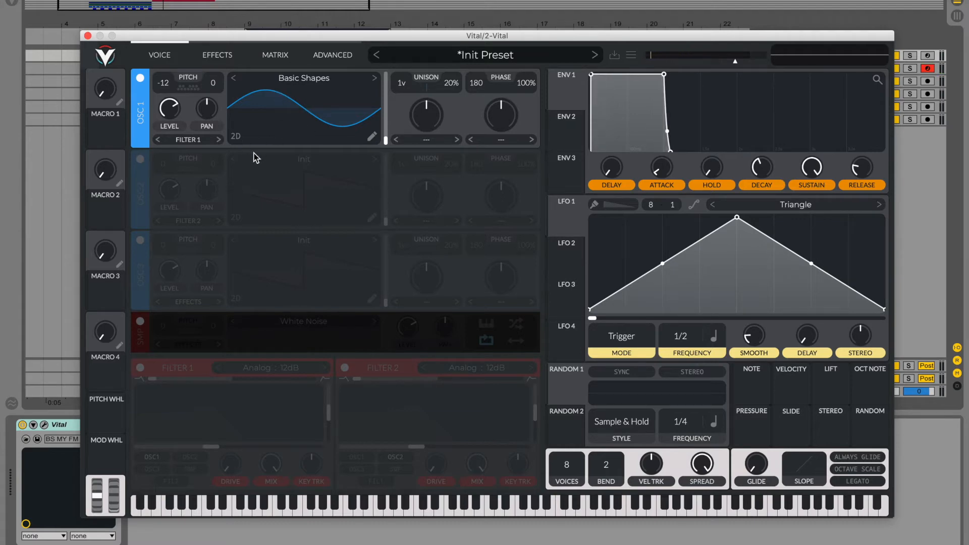
{"action": "mouse_move", "coordinate": [235, 163]}
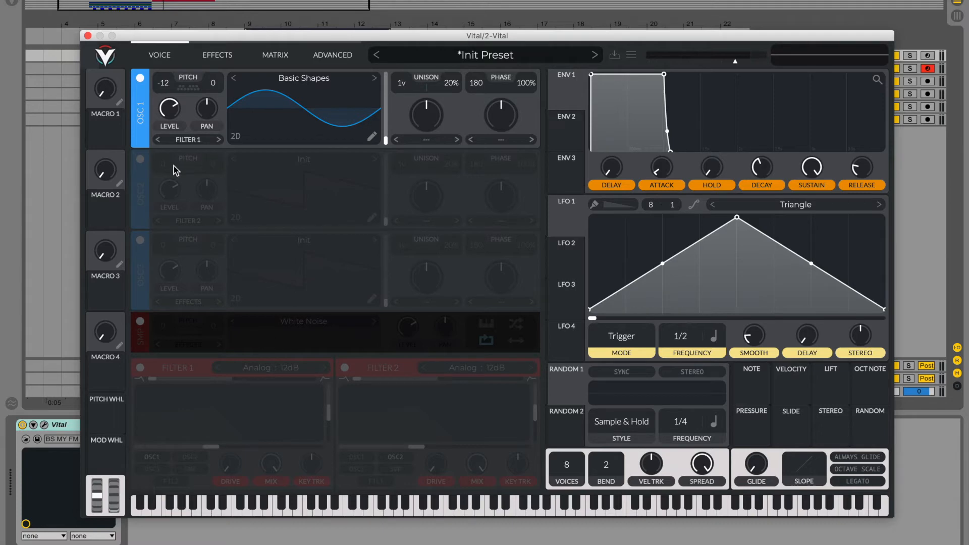
Enable OSC 2 with the Harmonic Series wavetable and scan to a frame with more harmonics
{"action": "left_click", "coordinate": [140, 159]}
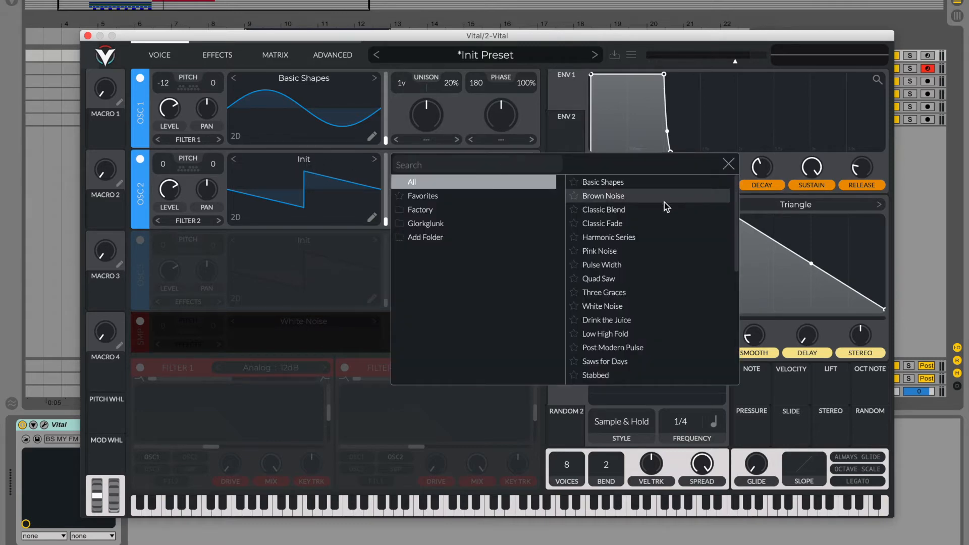
{"action": "left_click", "coordinate": [607, 236]}
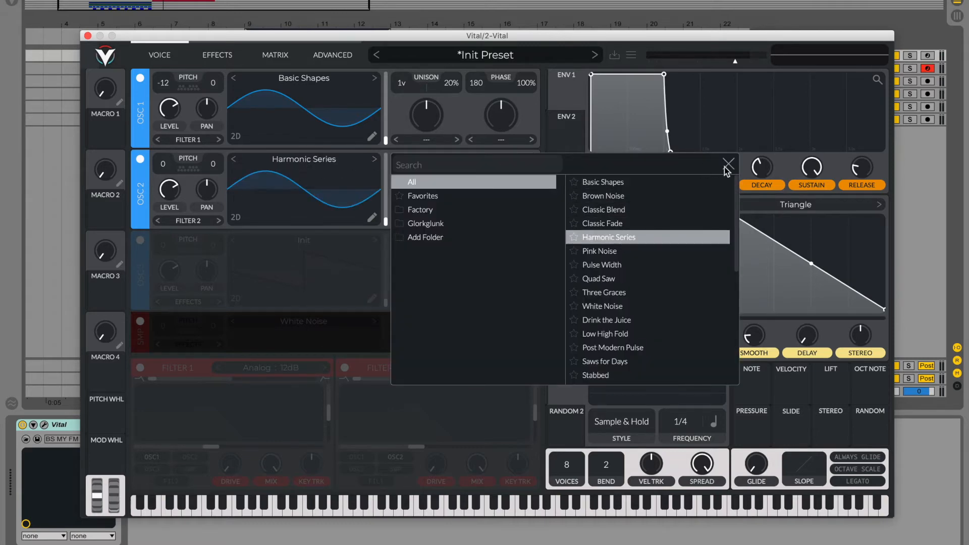
{"action": "left_click", "coordinate": [729, 165]}
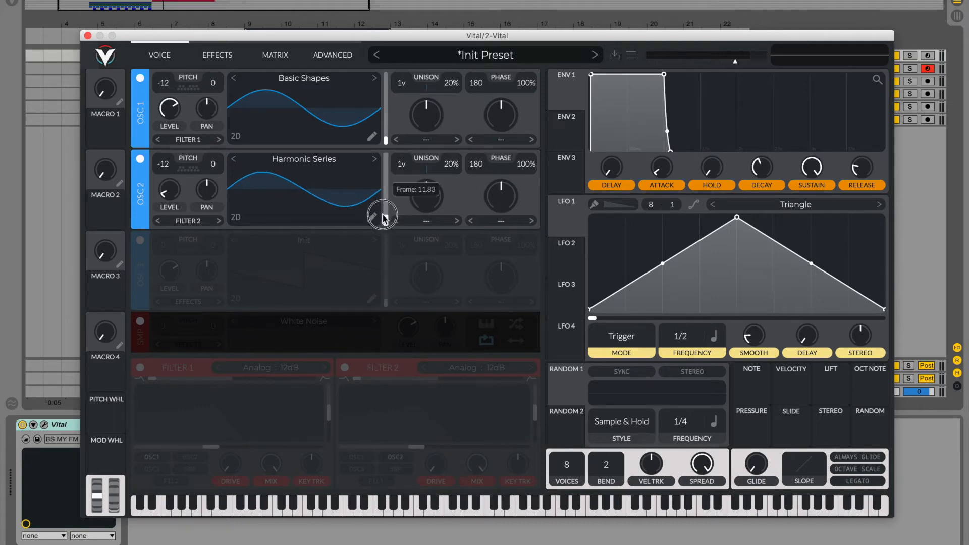
{"action": "left_click_drag", "start_coordinate": [382, 216], "coordinate": [383, 194]}
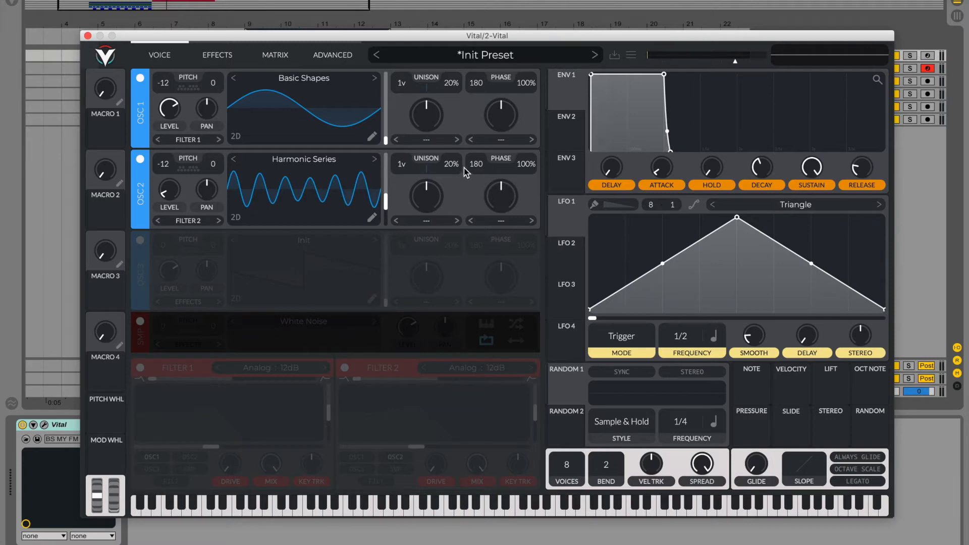
{"action": "mouse_move", "coordinate": [506, 147]}
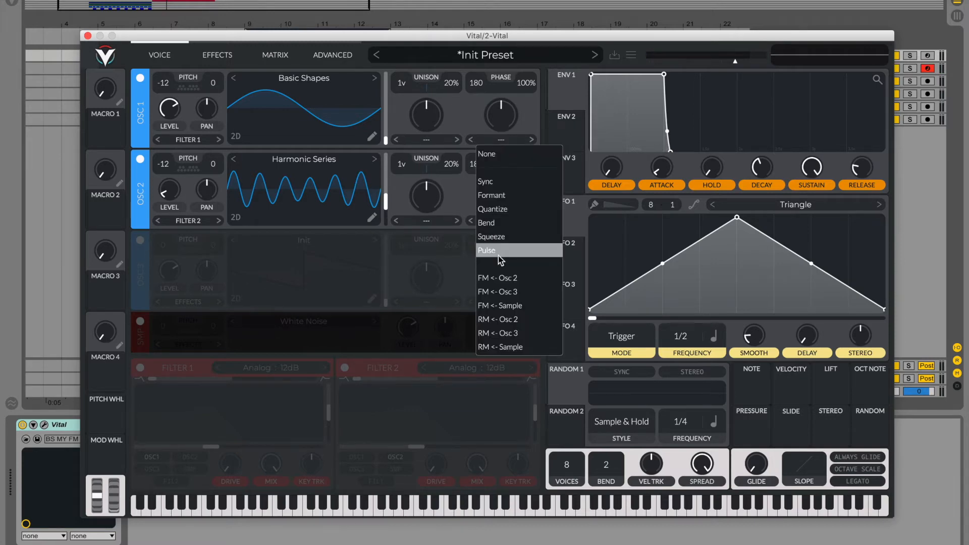
{"action": "mouse_move", "coordinate": [501, 278]}
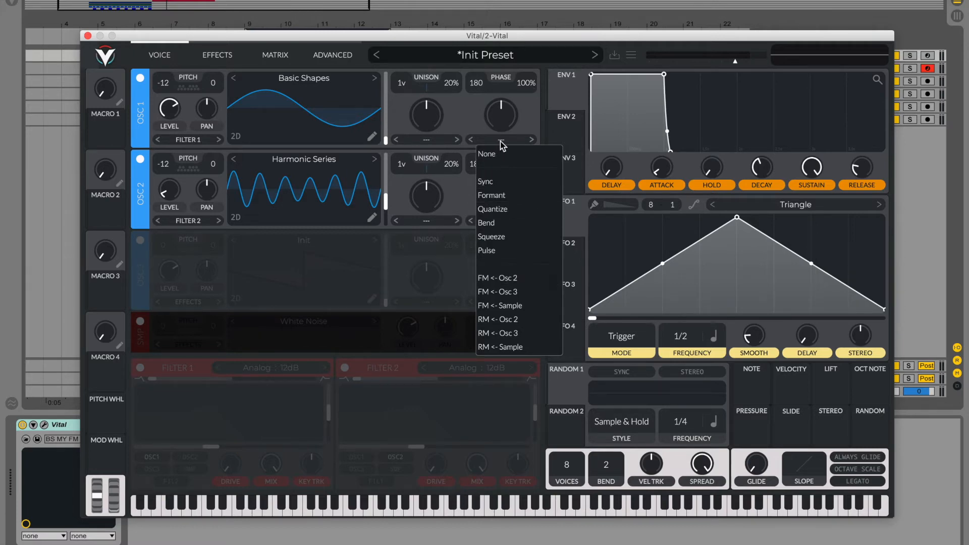
{"action": "mouse_move", "coordinate": [507, 277]}
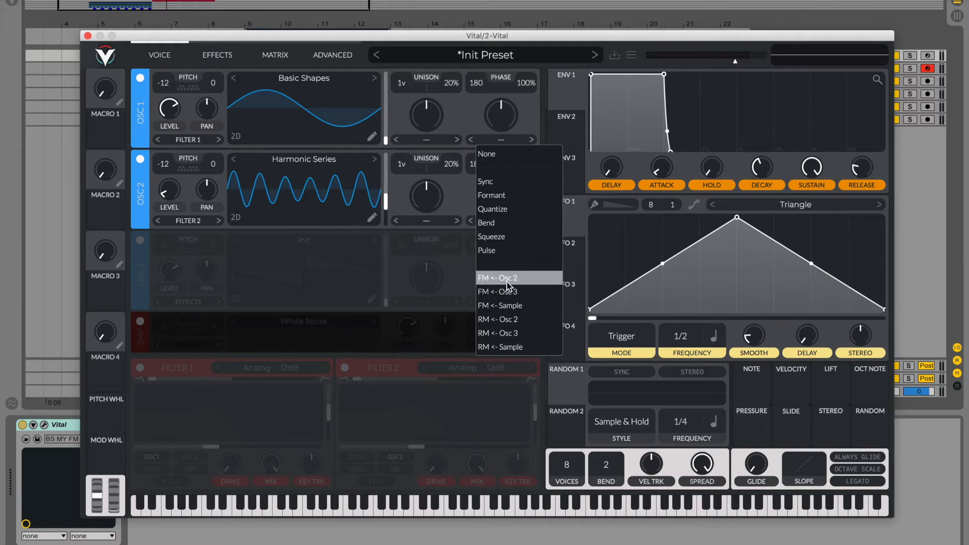
Set OSC 1's warp to FM <- Osc 2 and settle the FM amount near 4.9%
{"action": "left_click", "coordinate": [498, 277]}
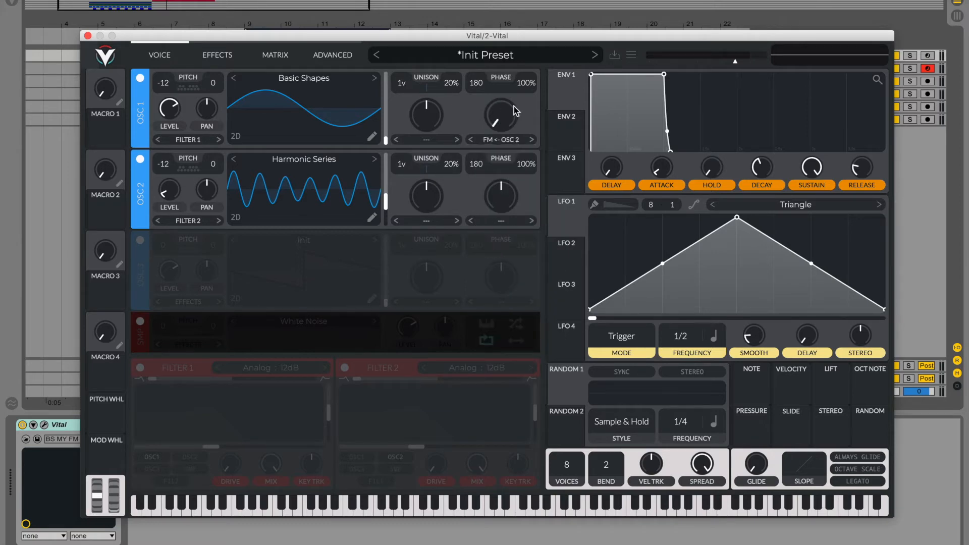
{"action": "left_click_drag", "start_coordinate": [501, 116], "coordinate": [506, 120]}
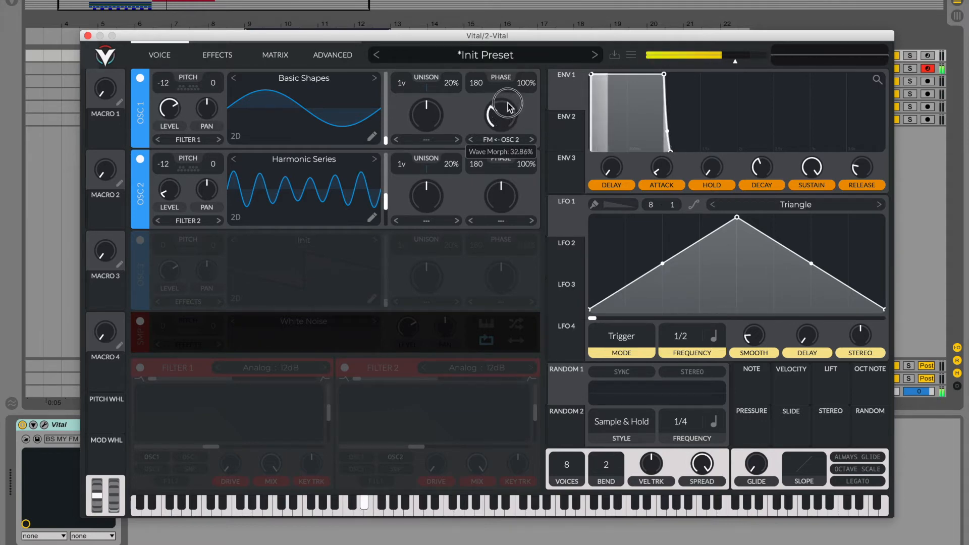
{"action": "left_click_drag", "start_coordinate": [504, 114], "coordinate": [504, 130]}
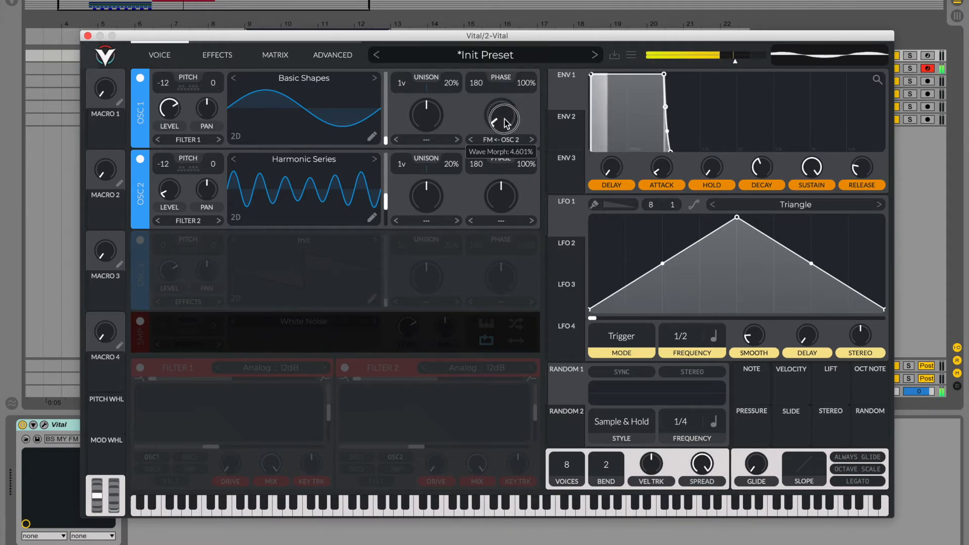
{"action": "left_click_drag", "start_coordinate": [504, 117], "coordinate": [505, 108]}
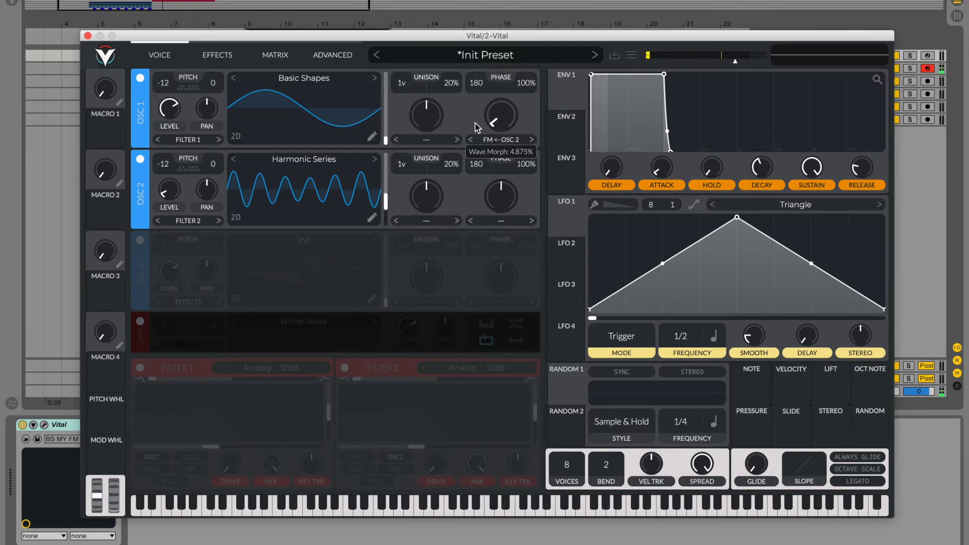
{"action": "mouse_move", "coordinate": [479, 91]}
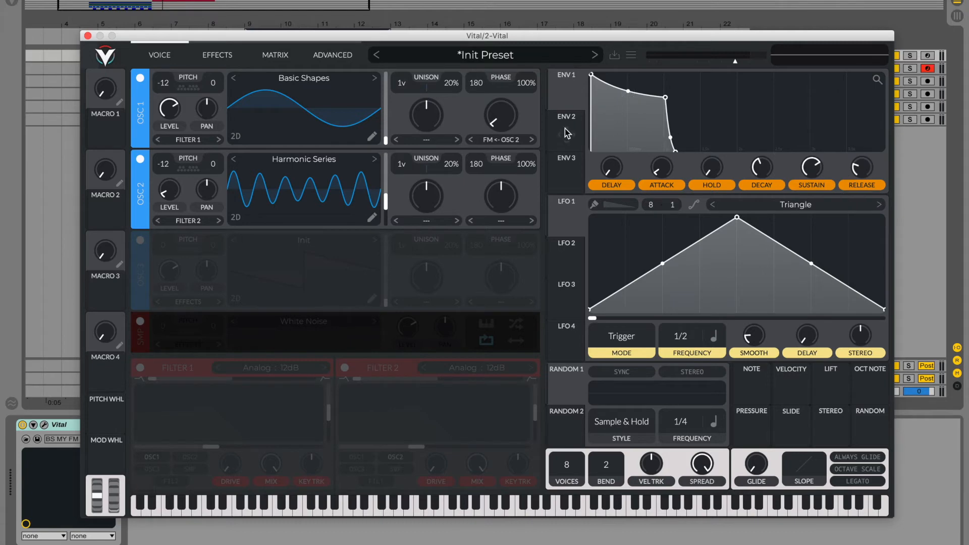
{"action": "mouse_move", "coordinate": [563, 137]}
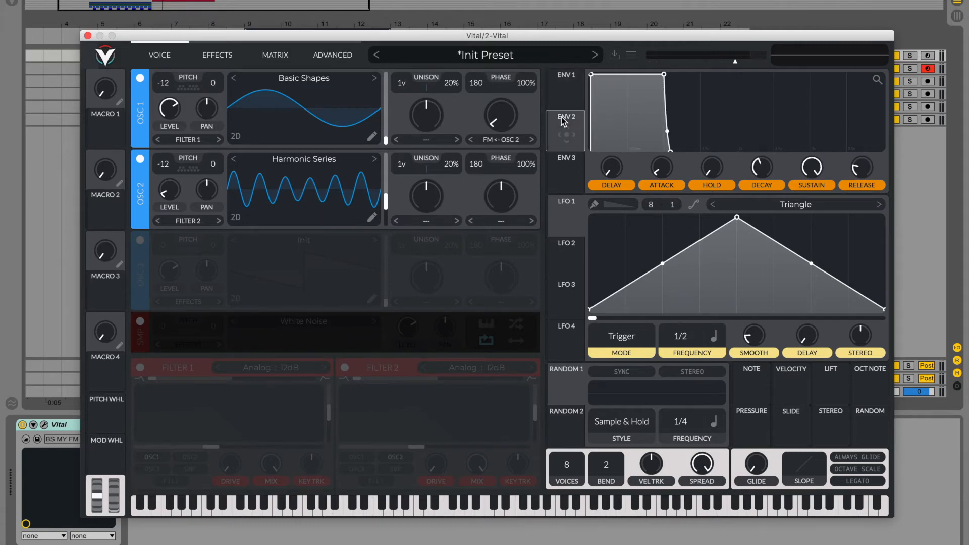
{"action": "mouse_move", "coordinate": [714, 177]}
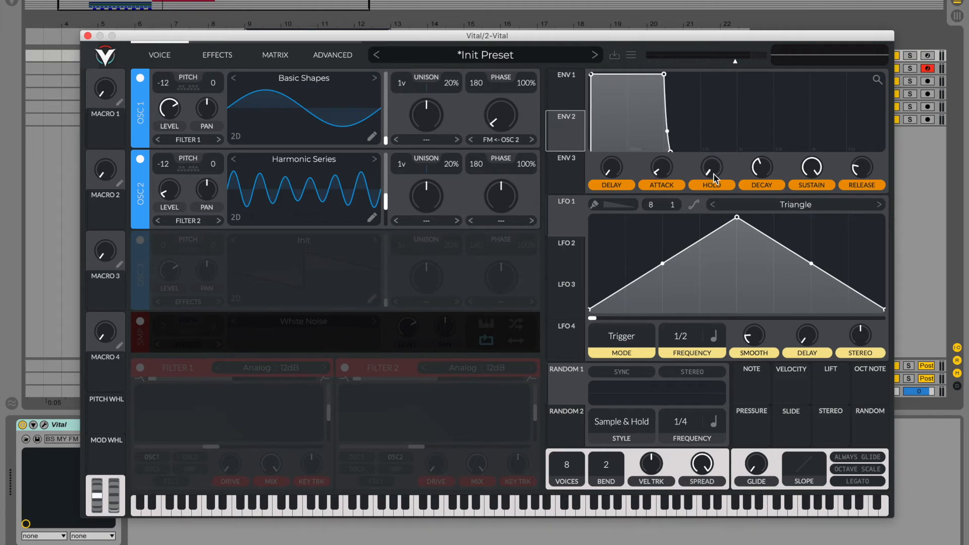
{"action": "mouse_move", "coordinate": [753, 177]}
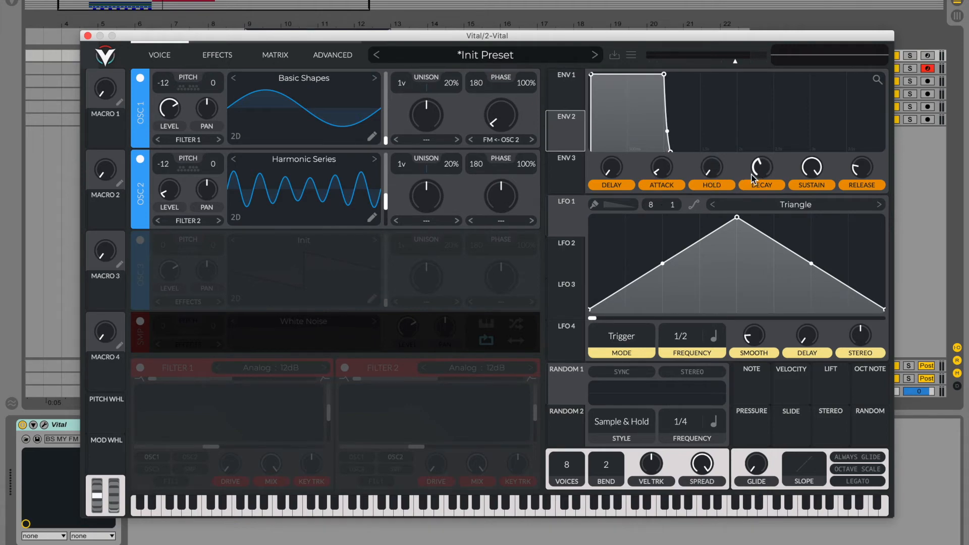
Shorten ENV 2's decay toward a plucky, no-sustain shape
{"action": "left_click_drag", "start_coordinate": [761, 167], "coordinate": [761, 161]}
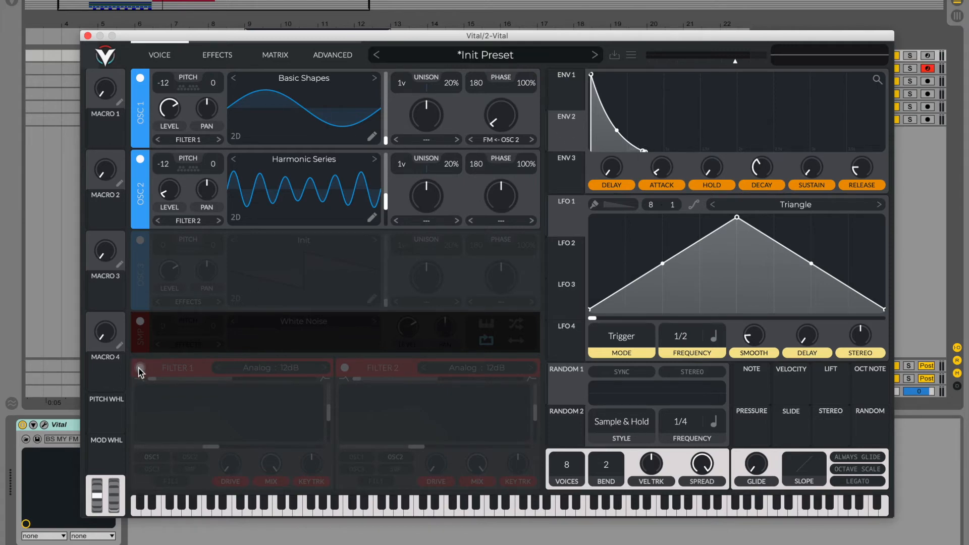
Enable Filter 1 and raise its resonance
{"action": "left_click", "coordinate": [140, 367]}
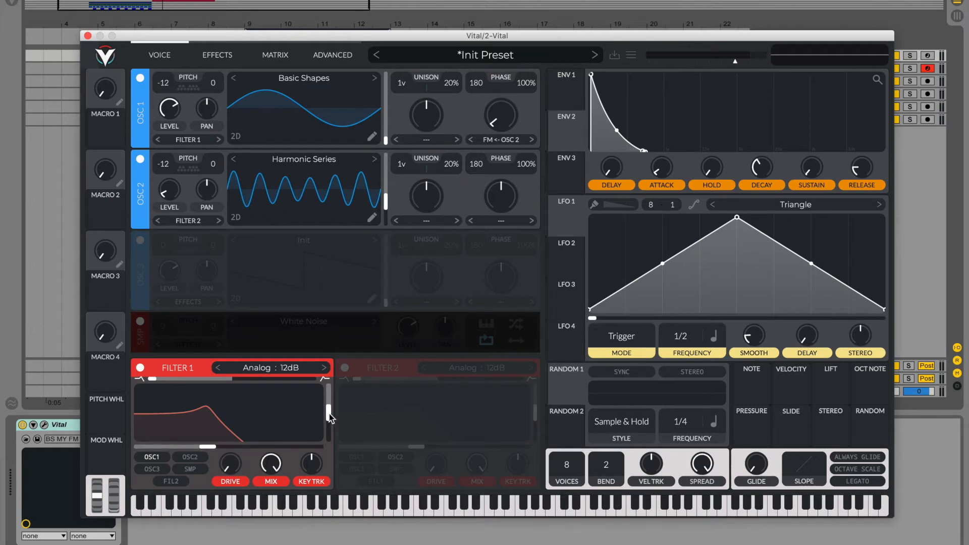
{"action": "left_click_drag", "start_coordinate": [329, 415], "coordinate": [329, 430]}
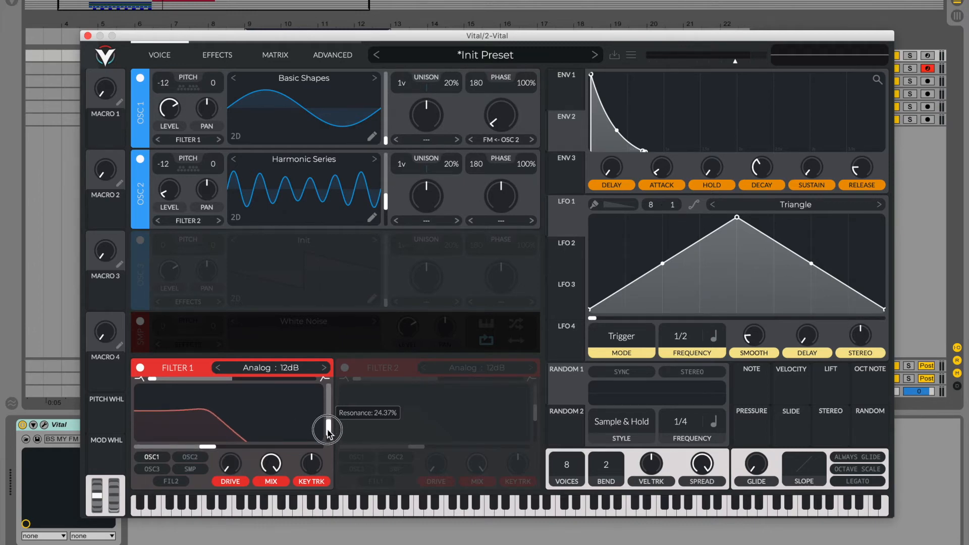
{"action": "mouse_move", "coordinate": [500, 174]}
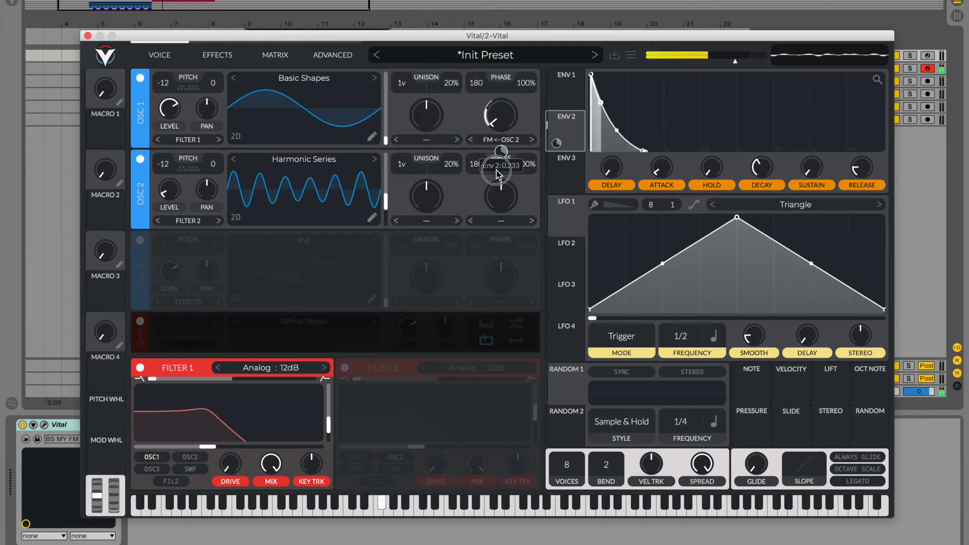
Route ENV 2 to OSC 1's FM amount and to the filter cutoff, adjusting the depths
{"action": "left_click_drag", "start_coordinate": [495, 172], "coordinate": [495, 169]}
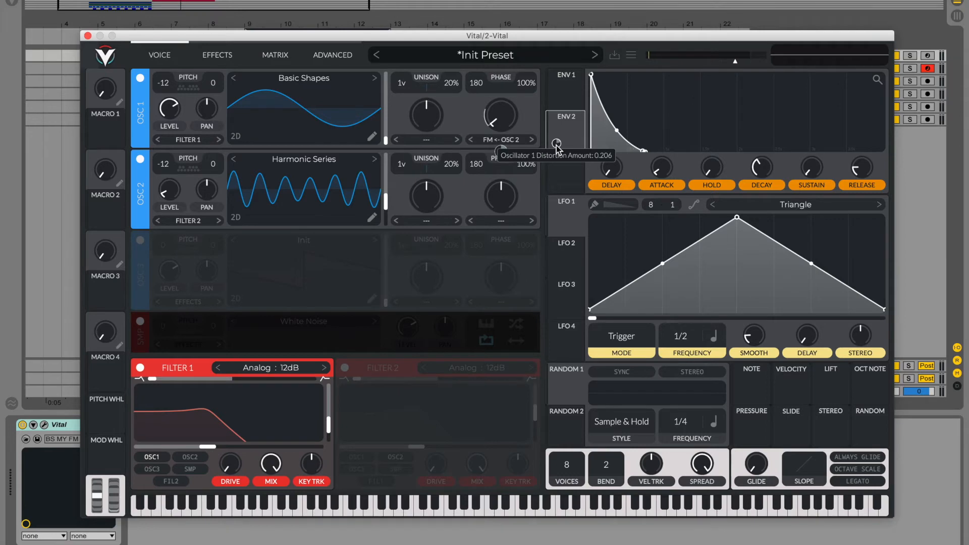
{"action": "left_click_drag", "start_coordinate": [556, 143], "coordinate": [556, 139]}
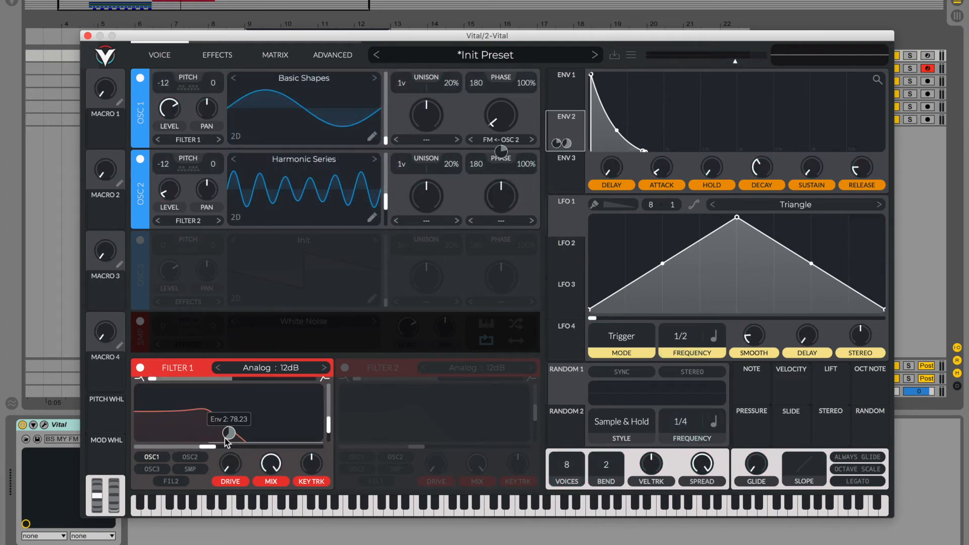
{"action": "left_click_drag", "start_coordinate": [229, 433], "coordinate": [229, 445]}
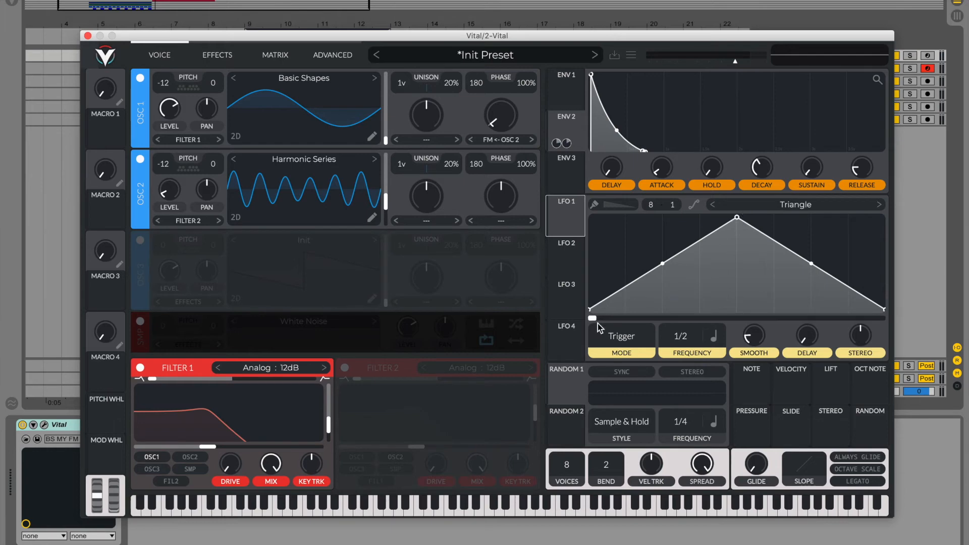
Set LFO 1 to Envelope mode in seconds (~3.95 s) with an exponentially decaying ramp
{"action": "right_click", "coordinate": [621, 336]}
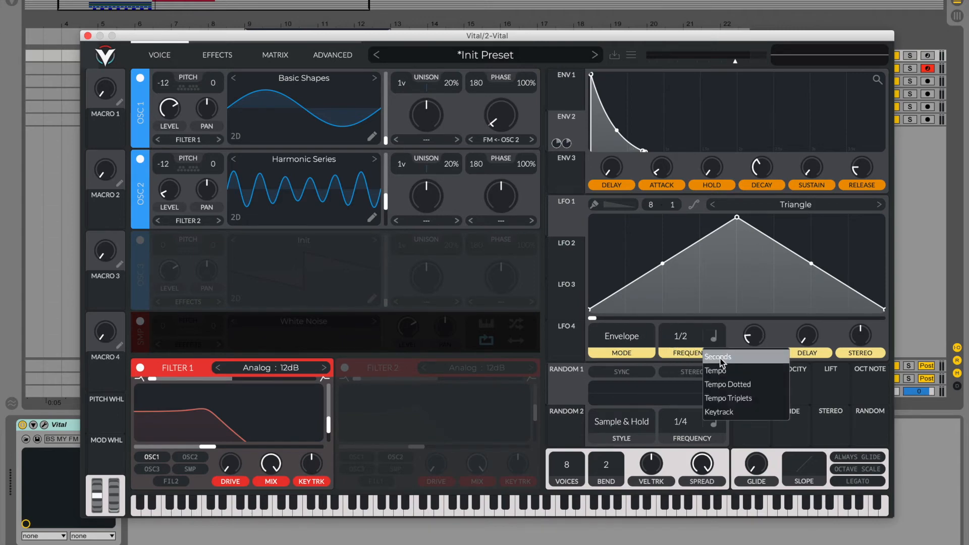
{"action": "left_click", "coordinate": [718, 356]}
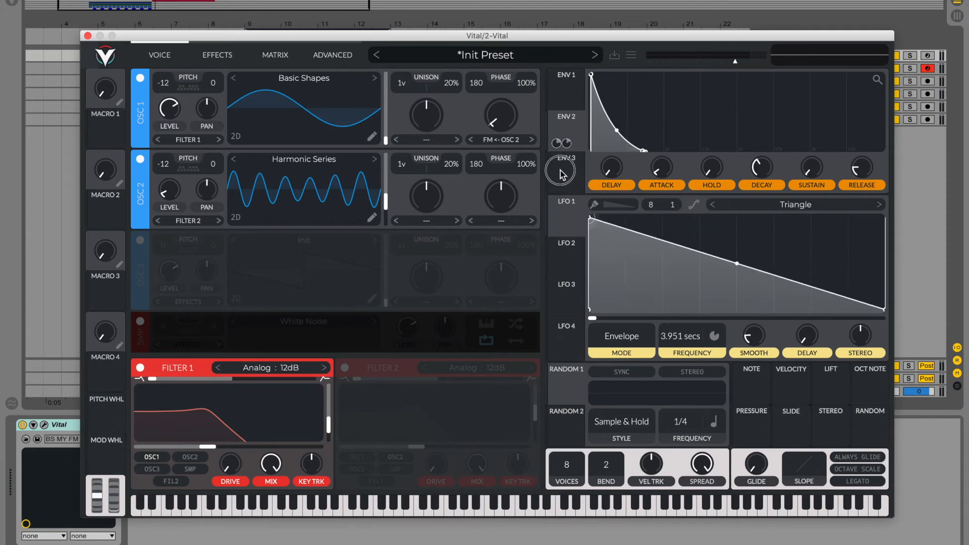
{"action": "mouse_move", "coordinate": [736, 266]}
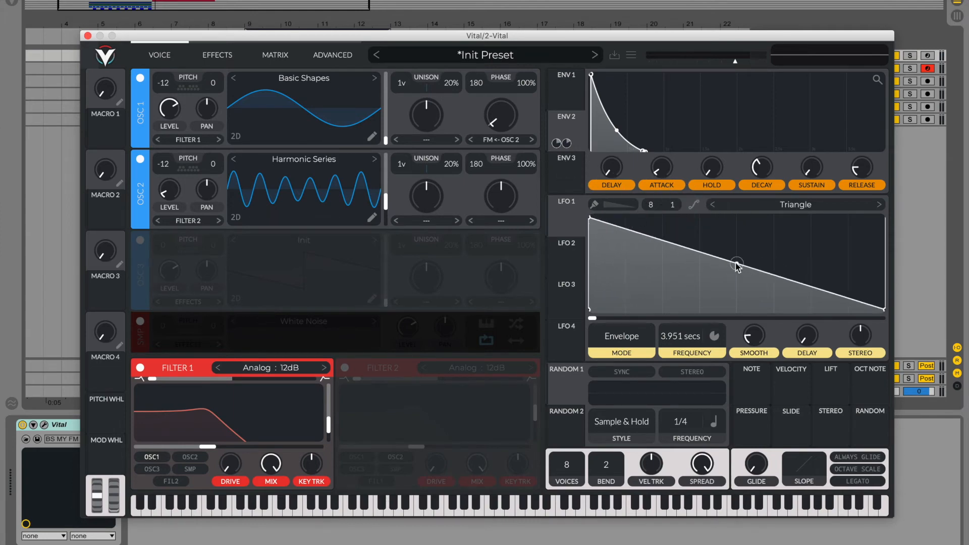
{"action": "left_click_drag", "start_coordinate": [736, 262], "coordinate": [735, 296]}
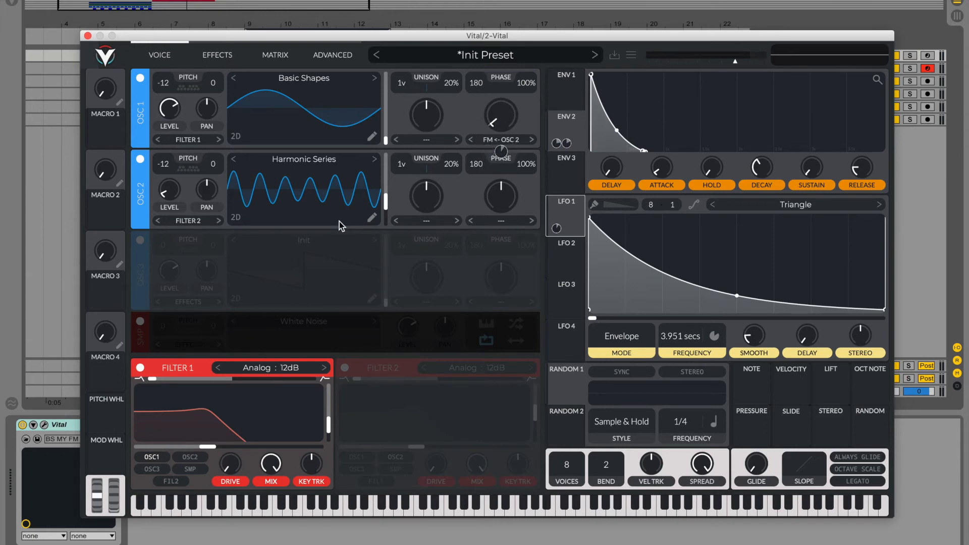
{"action": "mouse_move", "coordinate": [275, 269]}
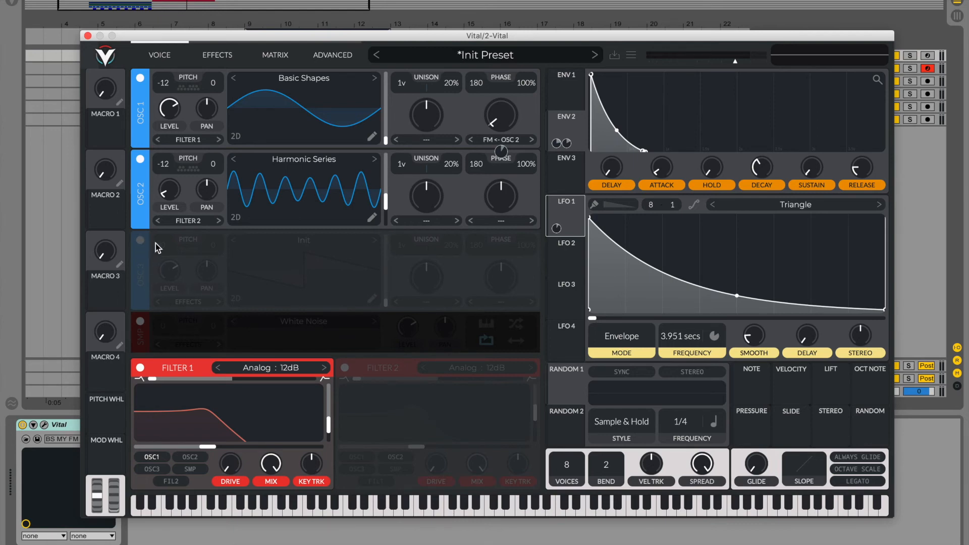
{"action": "mouse_move", "coordinate": [142, 244]}
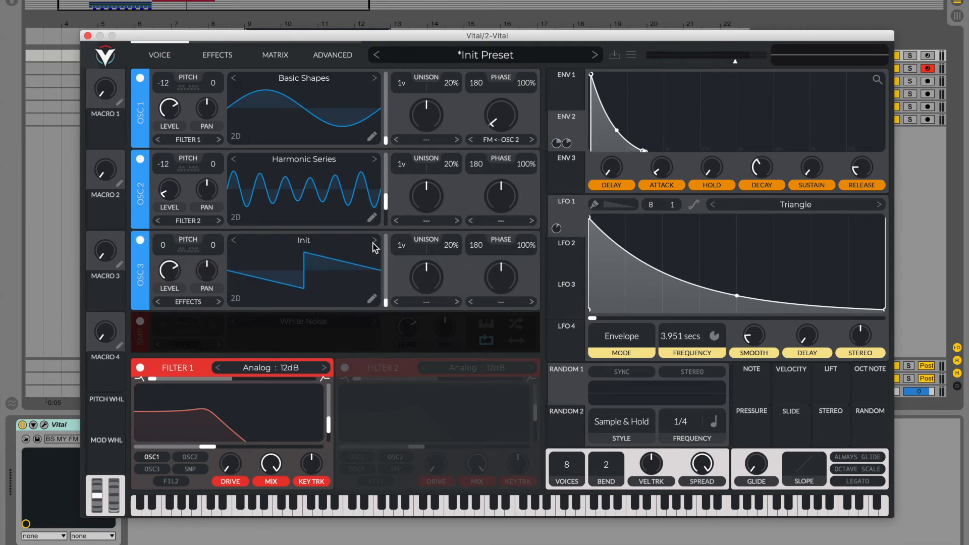
Give OSC 3 the Basic Shapes wavetable with 3 unison voices detuned to about 10%
{"action": "left_click", "coordinate": [374, 240]}
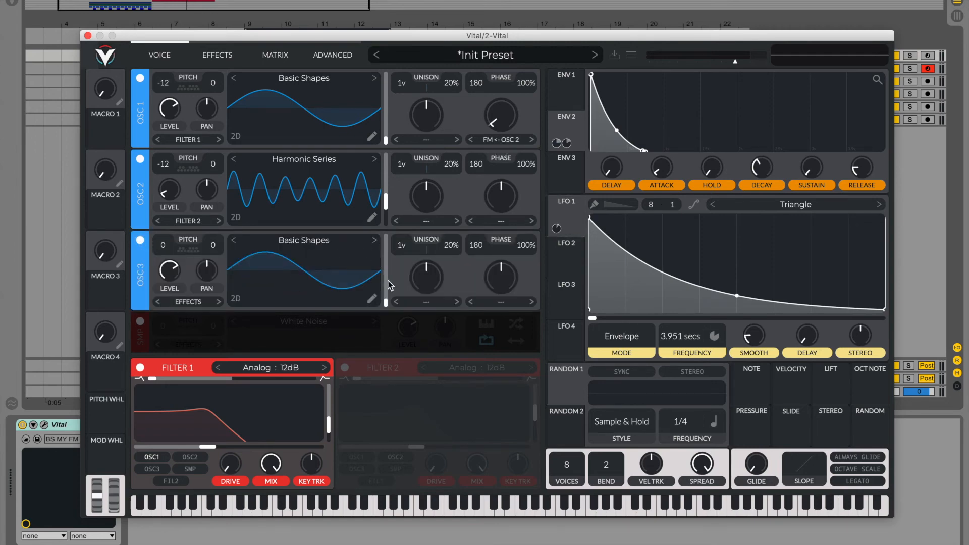
{"action": "mouse_move", "coordinate": [258, 284]}
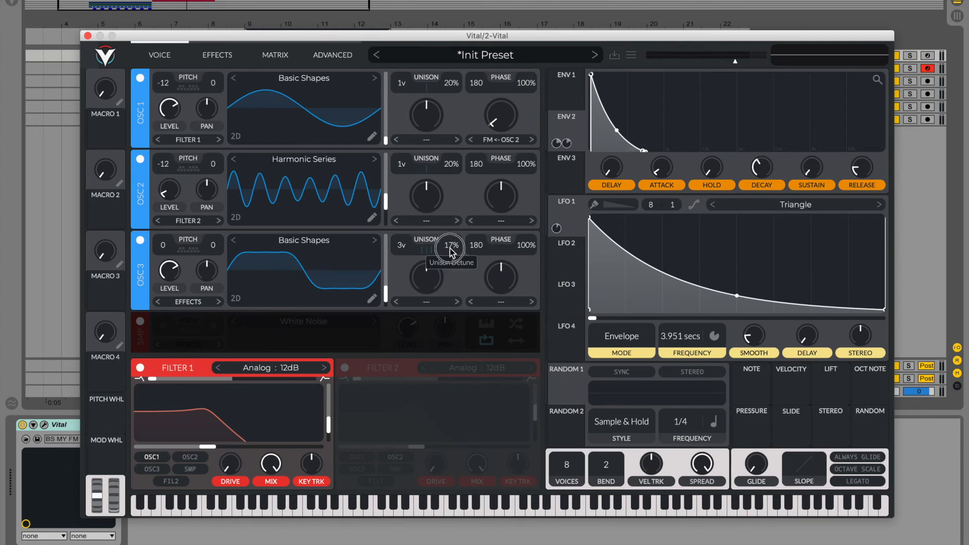
{"action": "left_click_drag", "start_coordinate": [450, 245], "coordinate": [450, 257]}
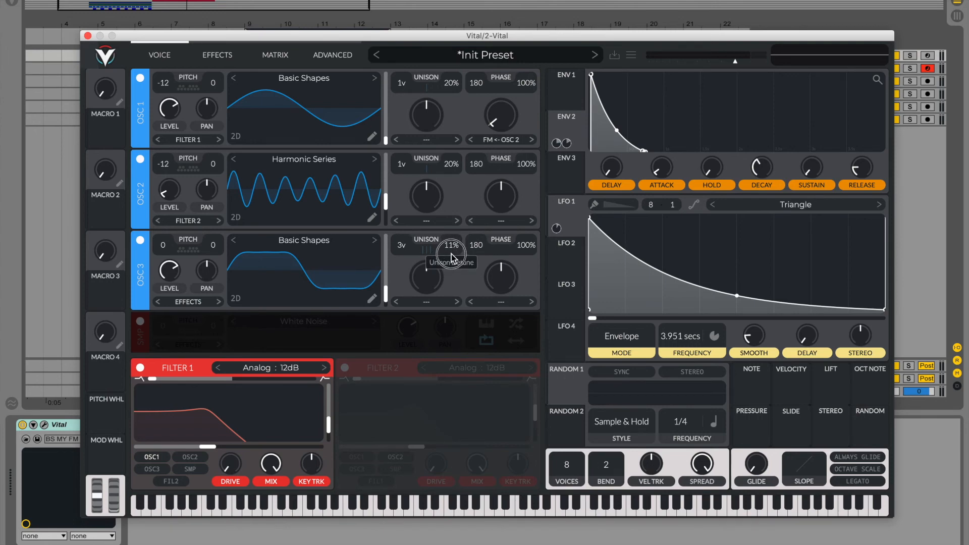
{"action": "left_click_drag", "start_coordinate": [451, 253], "coordinate": [451, 250]}
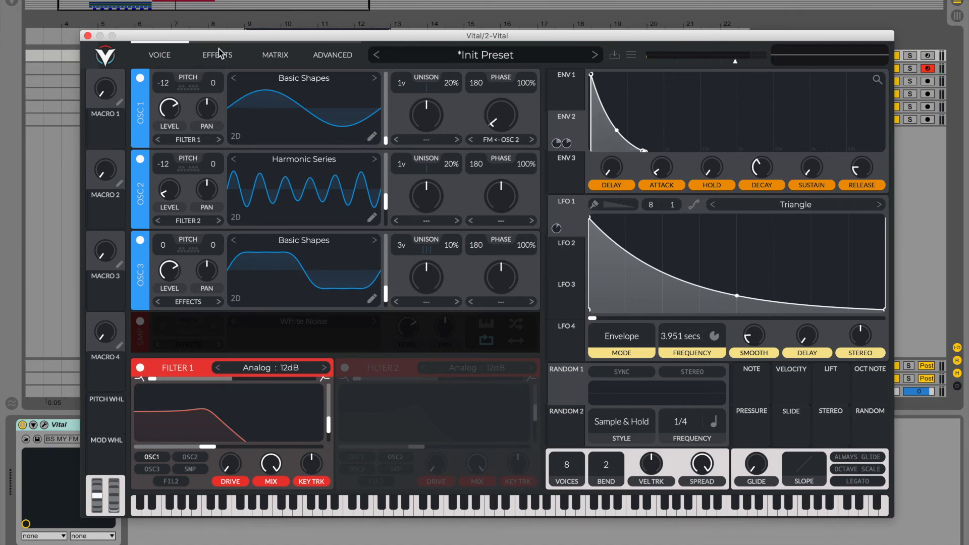
Enable the multiband compressor in the effects chain, then return to the Voice page
{"action": "left_click", "coordinate": [217, 55]}
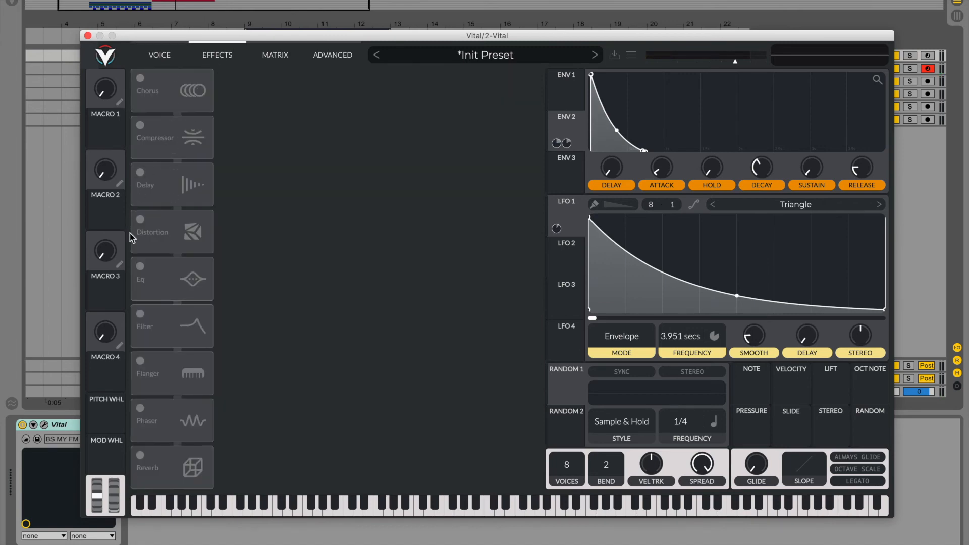
{"action": "left_click", "coordinate": [141, 124]}
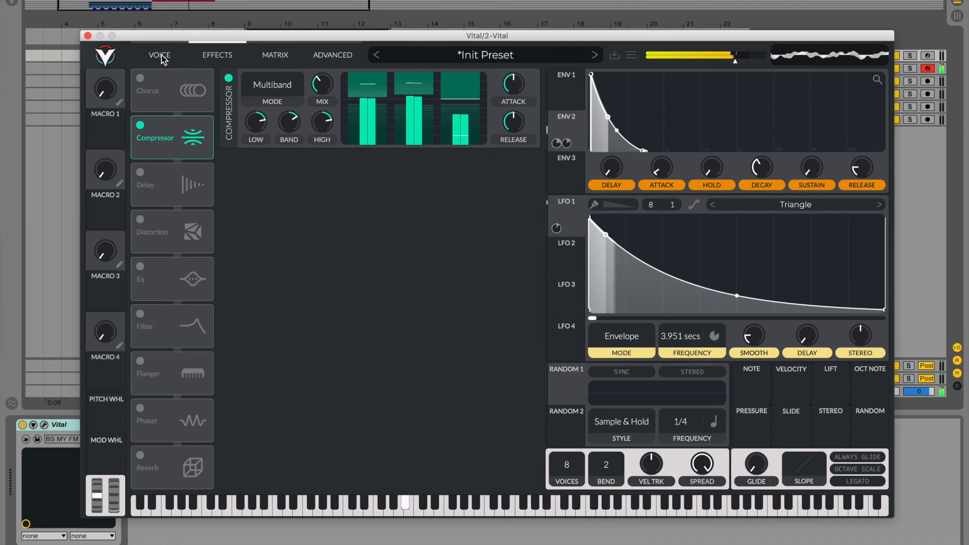
{"action": "left_click", "coordinate": [159, 55]}
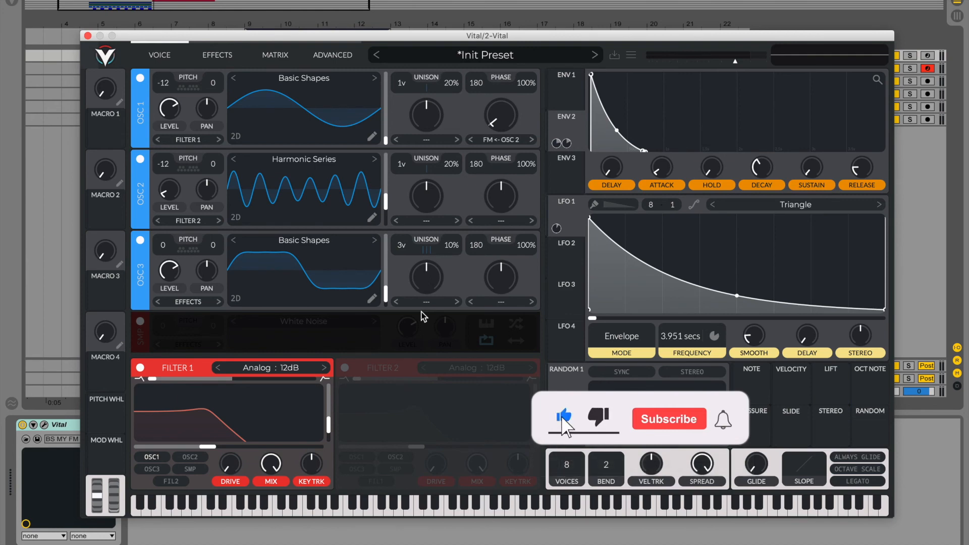
{"action": "left_click", "coordinate": [668, 418]}
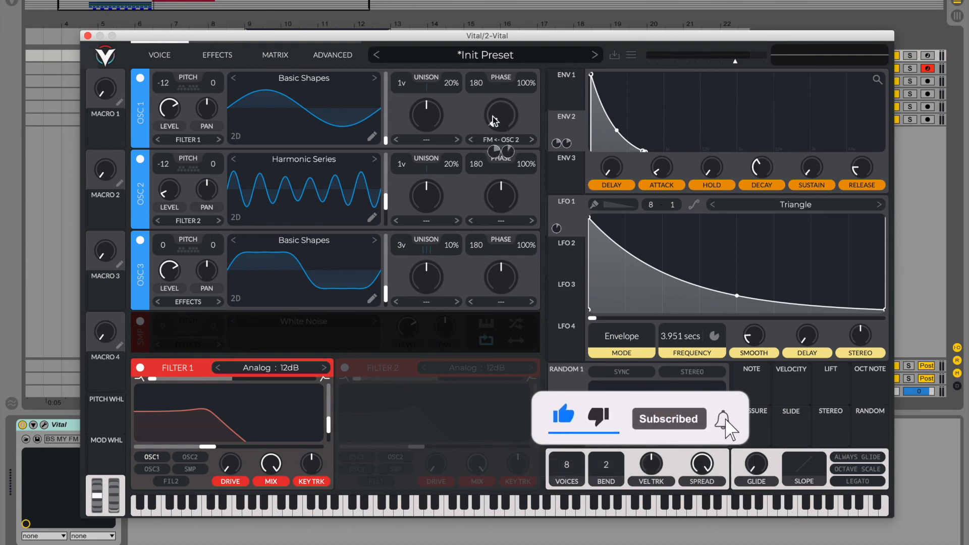